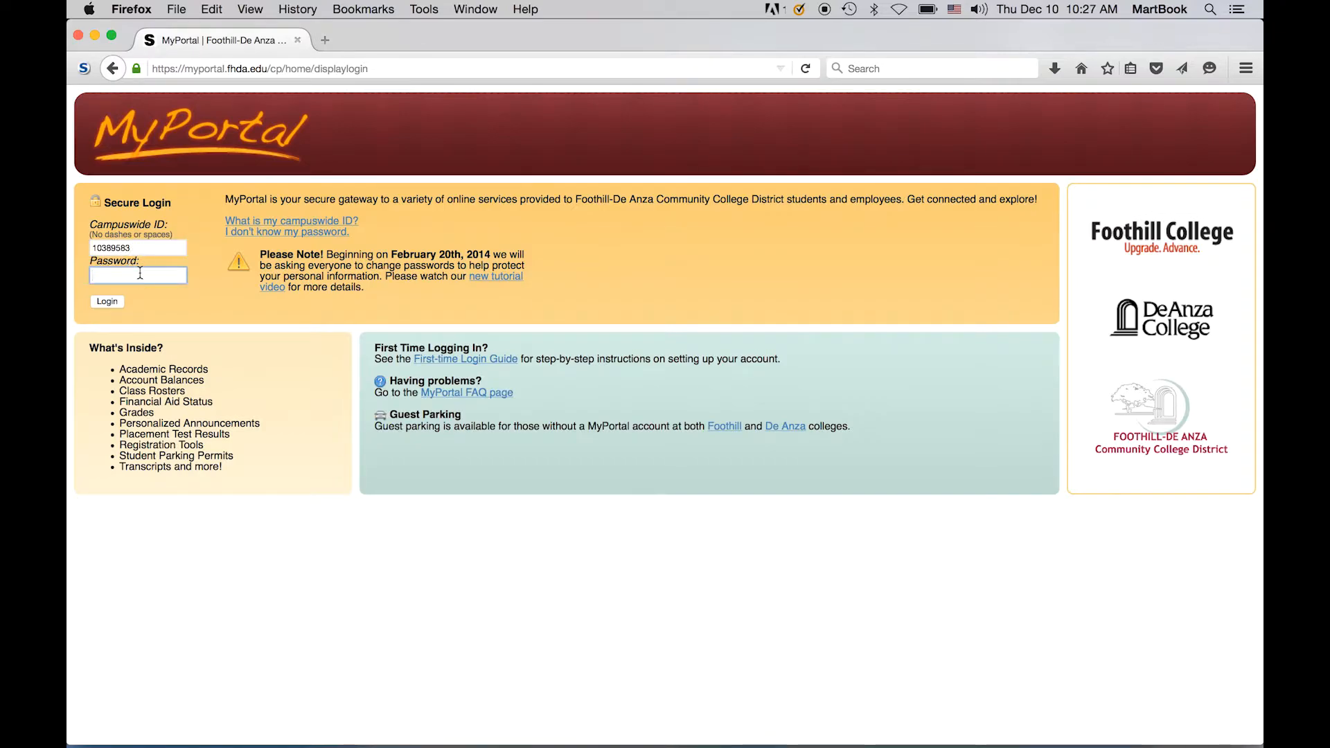
Log into MyPortal with the password, go to Employees and launch Office 365
text(password)
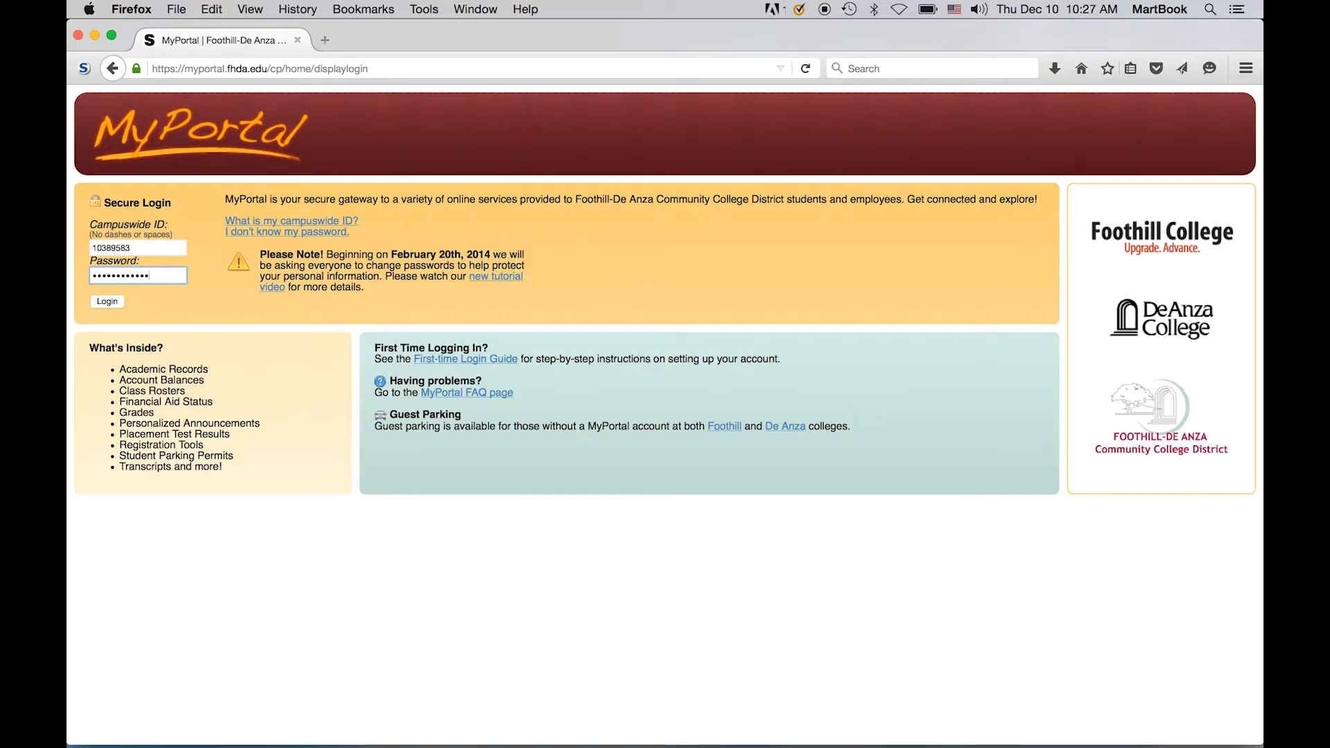
click(107, 301)
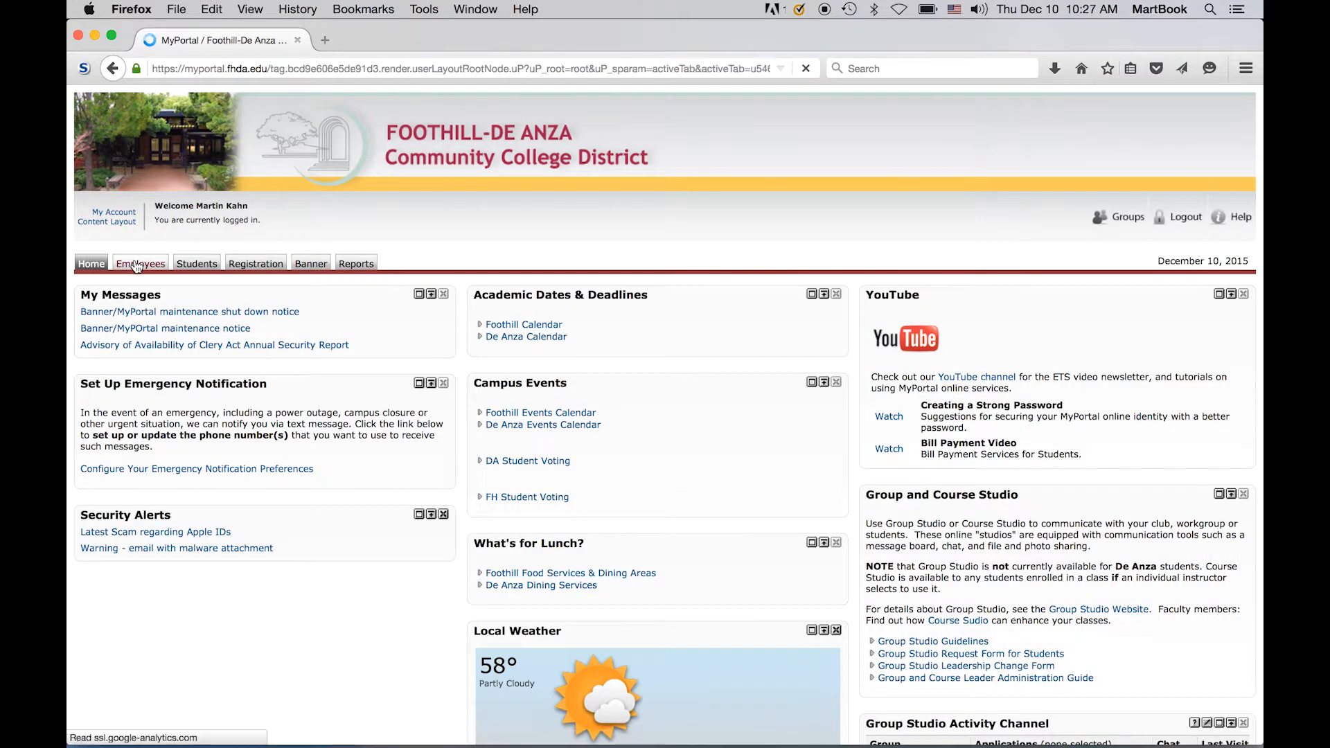
click(140, 264)
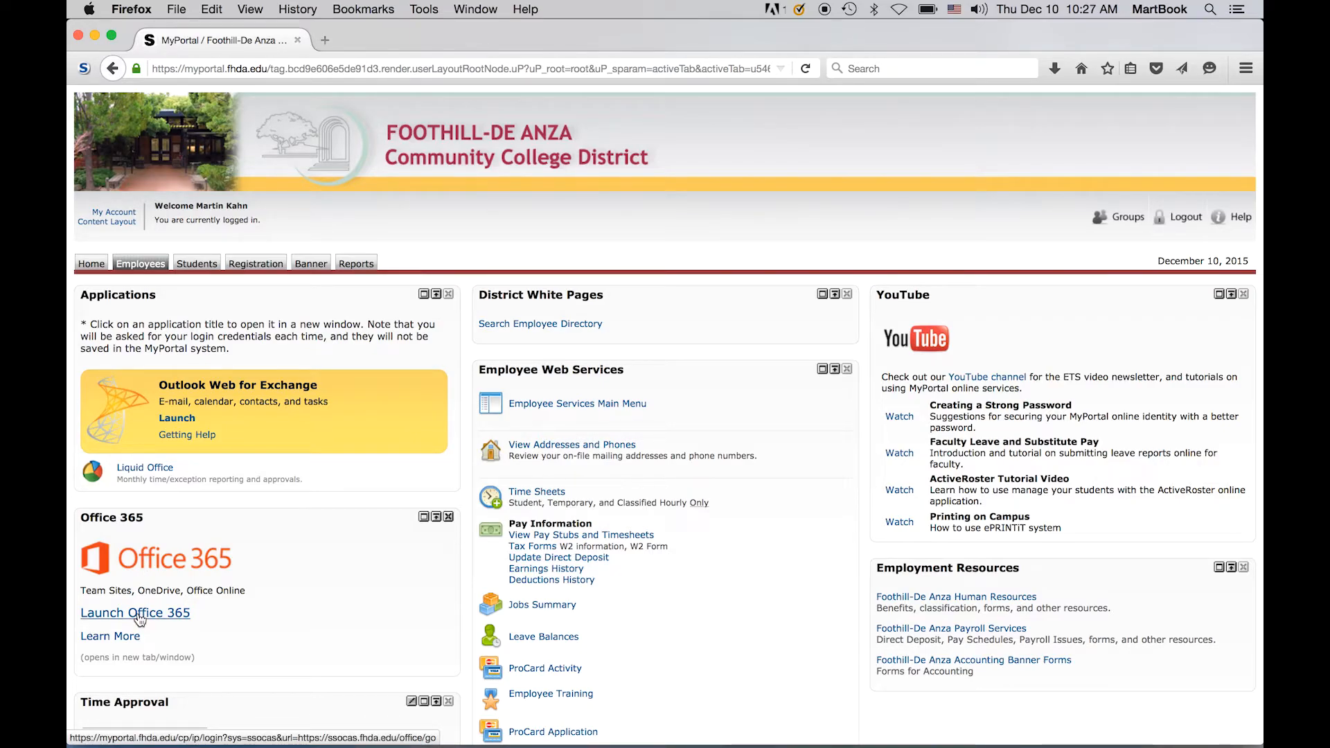
click(135, 613)
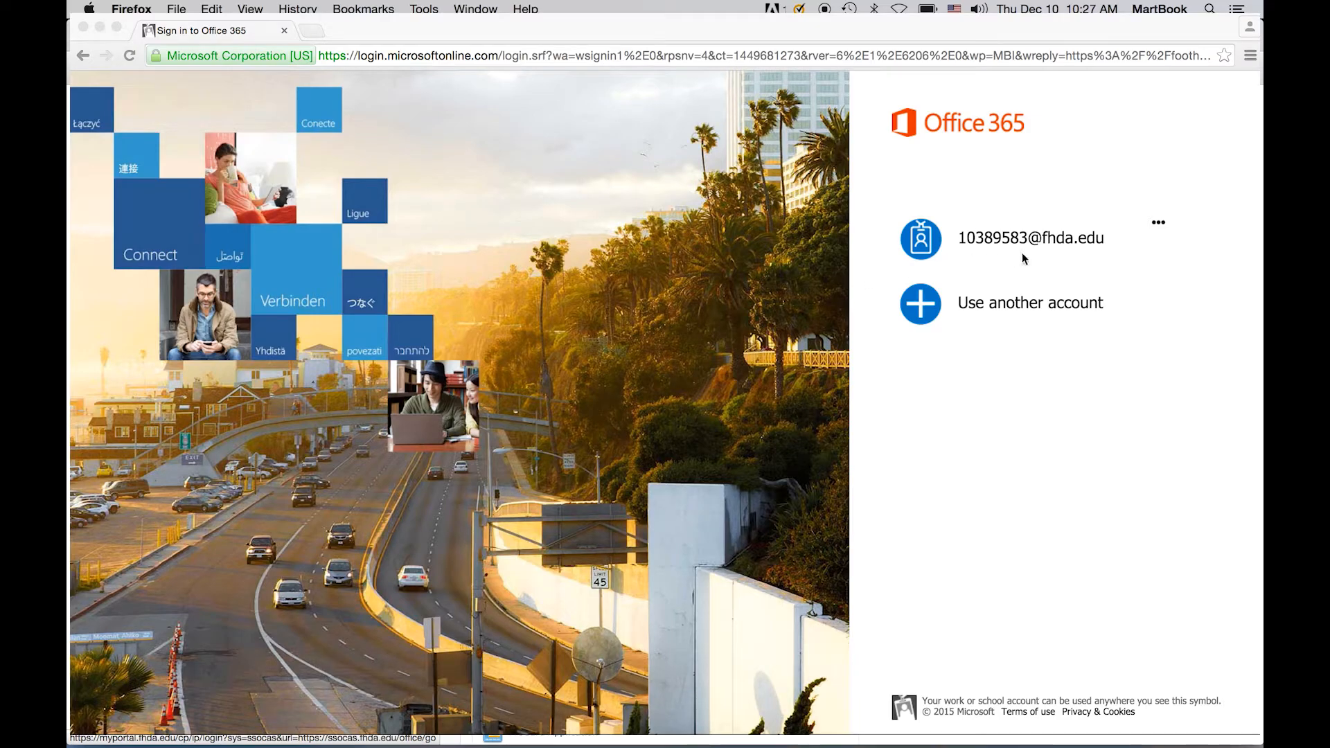
mouse_move(979, 200)
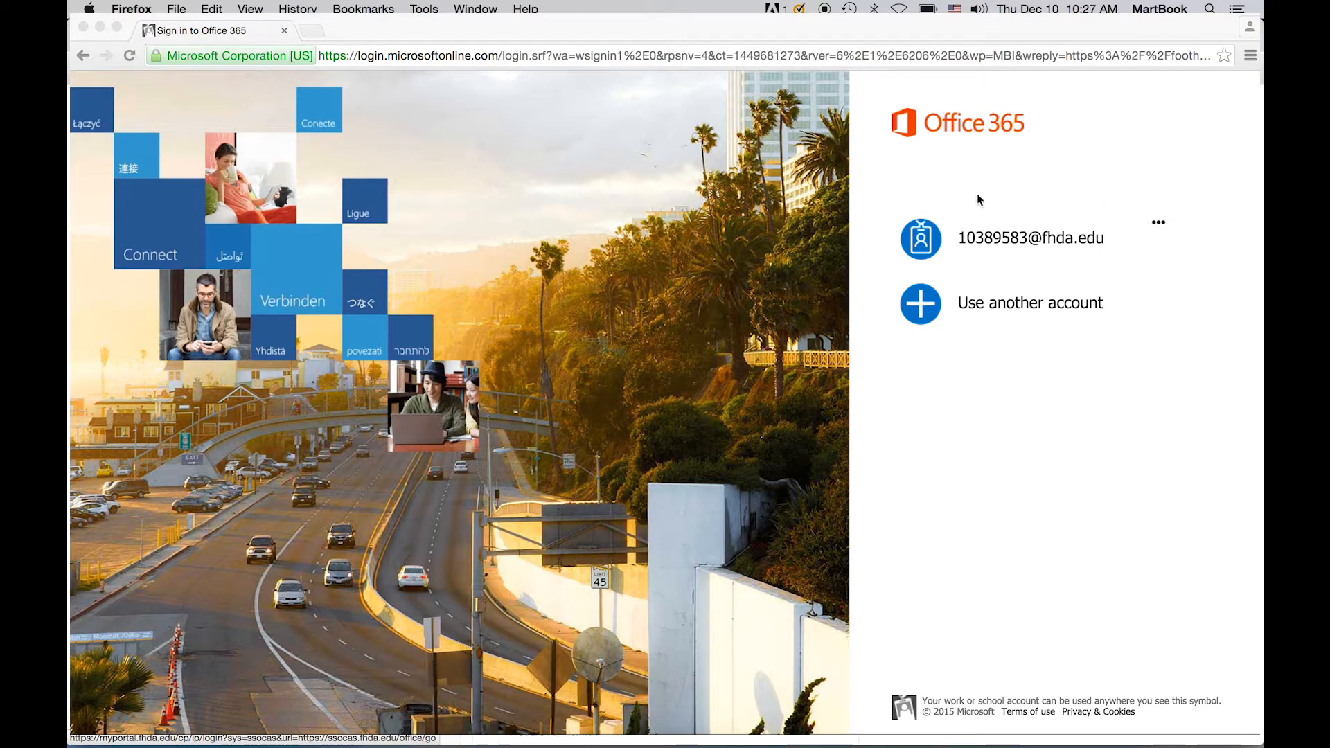
mouse_move(1114, 259)
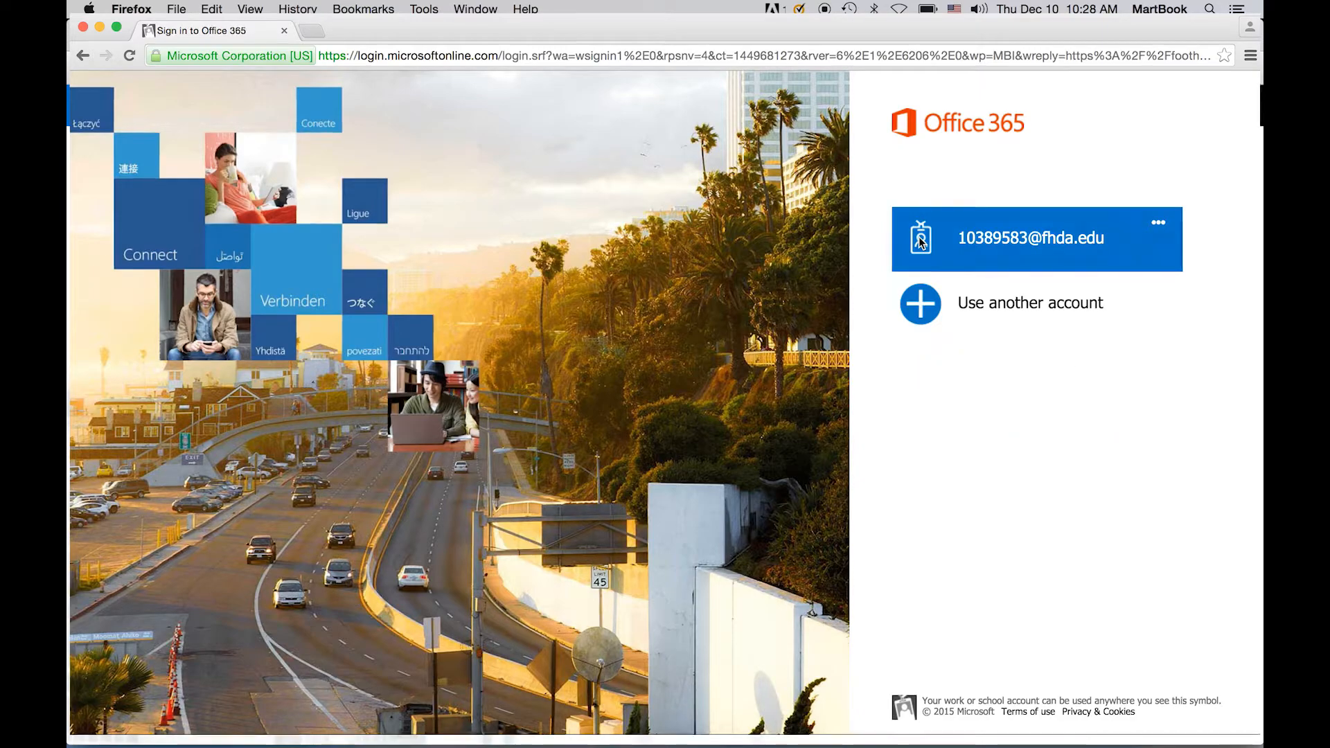
Sign in to Office 365 with the listed fhda.edu school account
click(1031, 238)
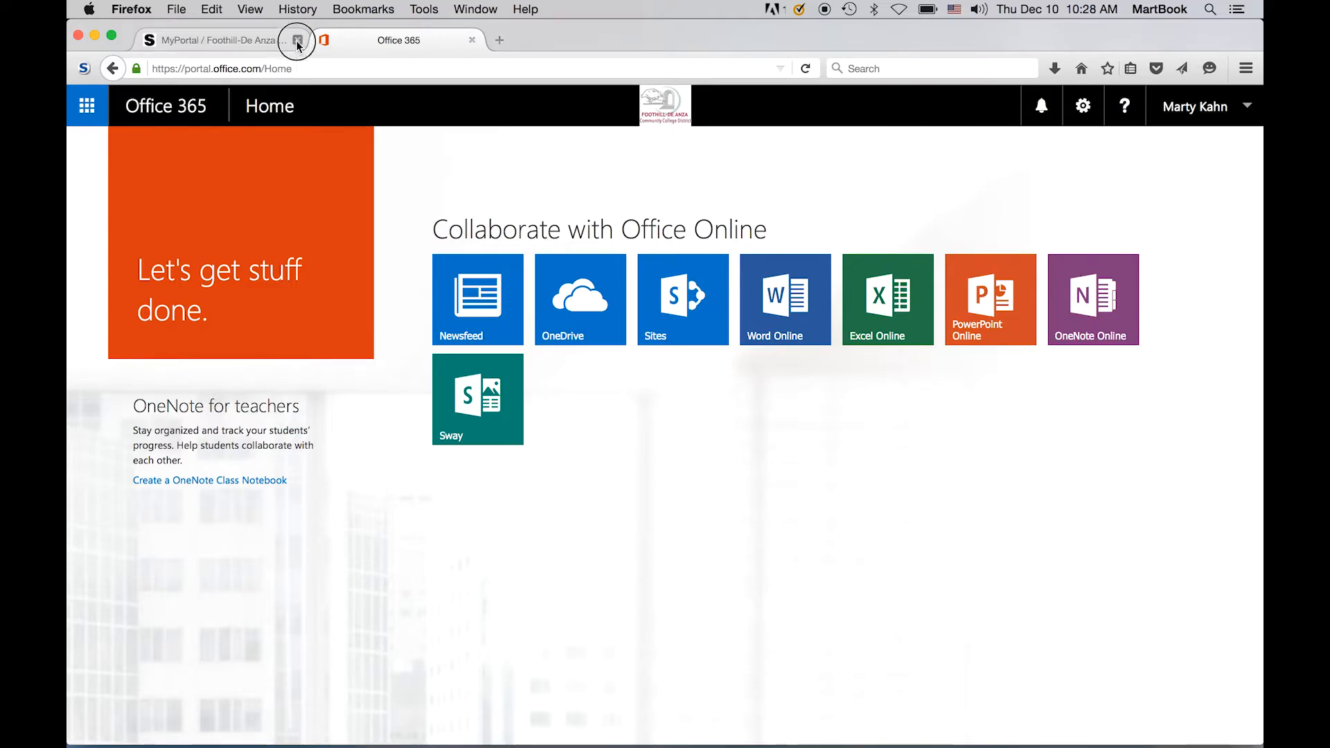
Close the MyPortal tab and sign out of Office 365 from the account menu
click(299, 41)
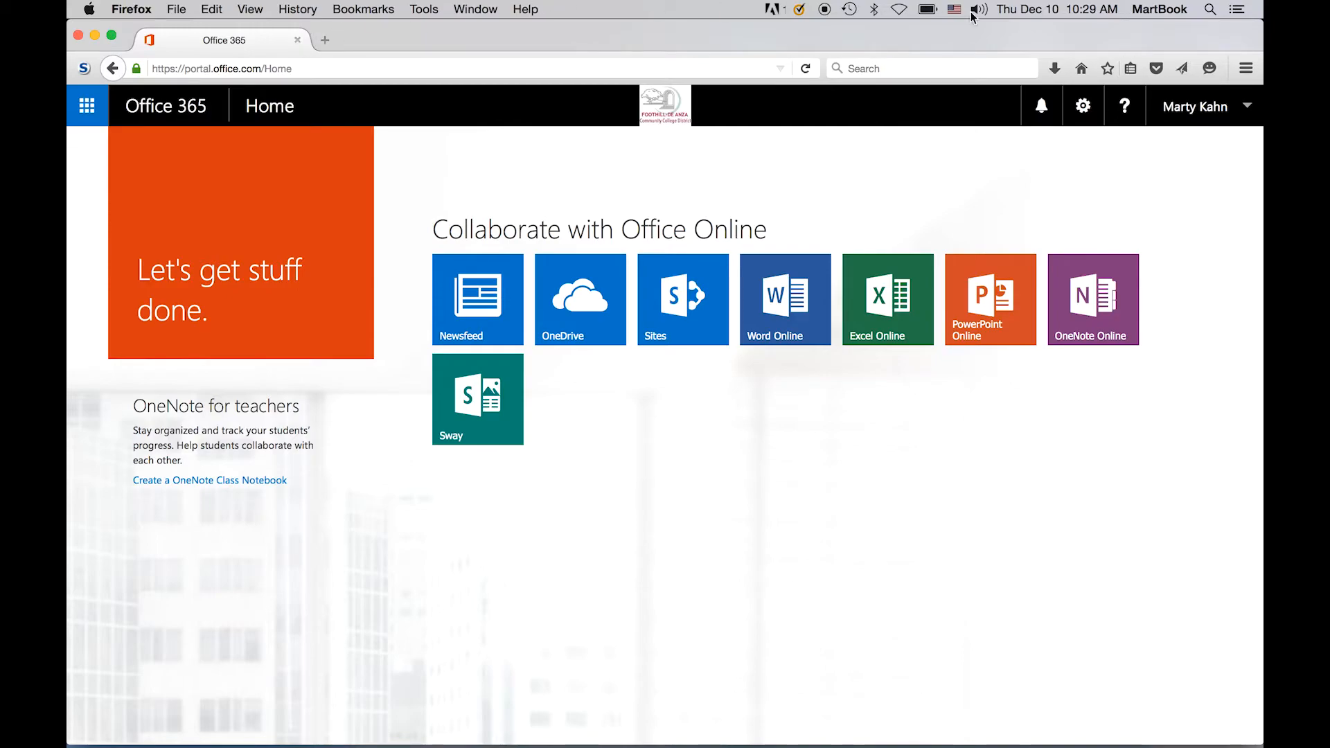
click(1196, 106)
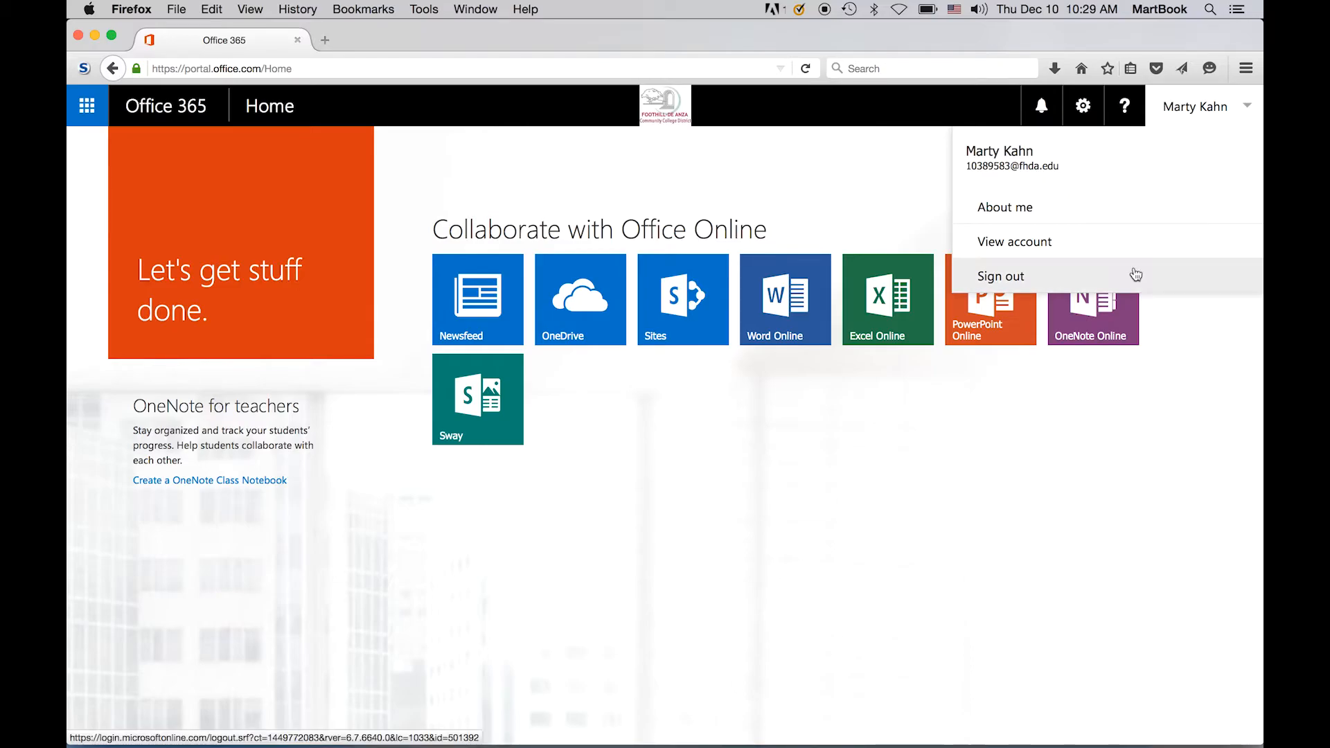
click(1000, 275)
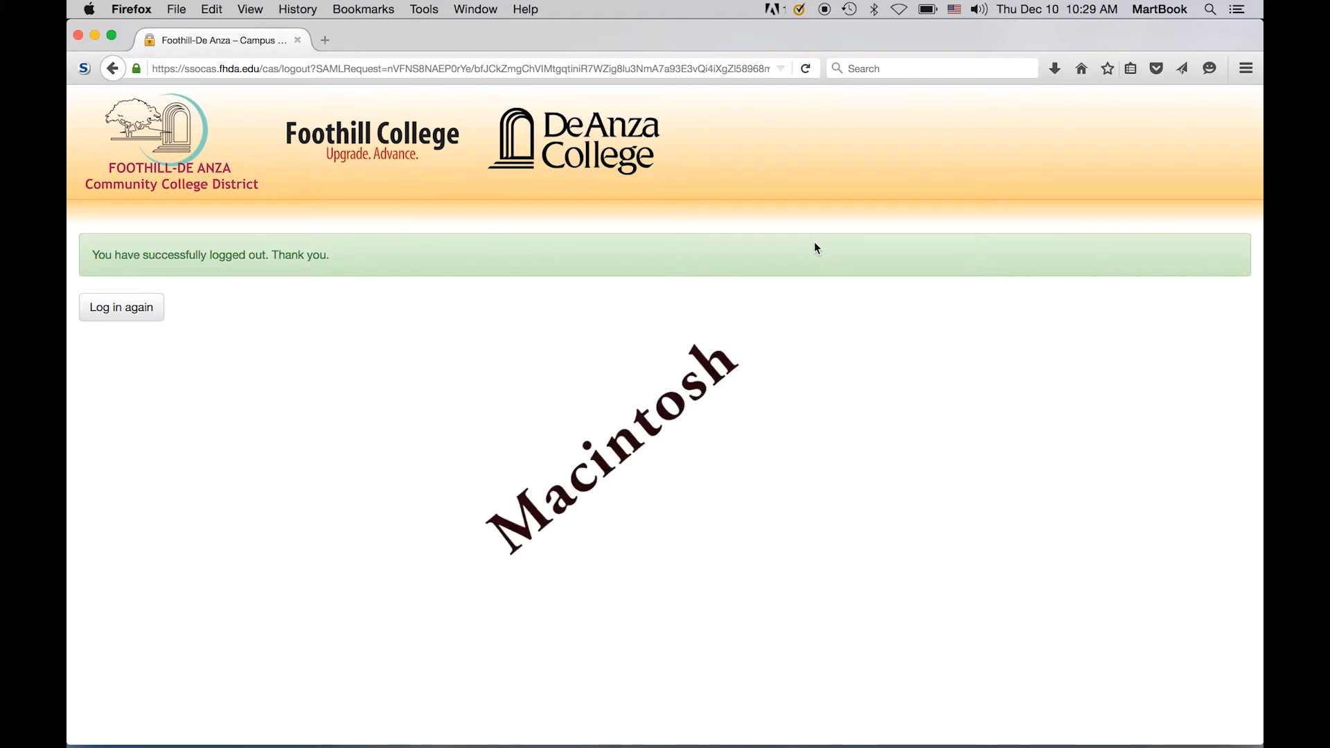
Navigate from the logout confirmation back to the MyPortal login page
click(132, 9)
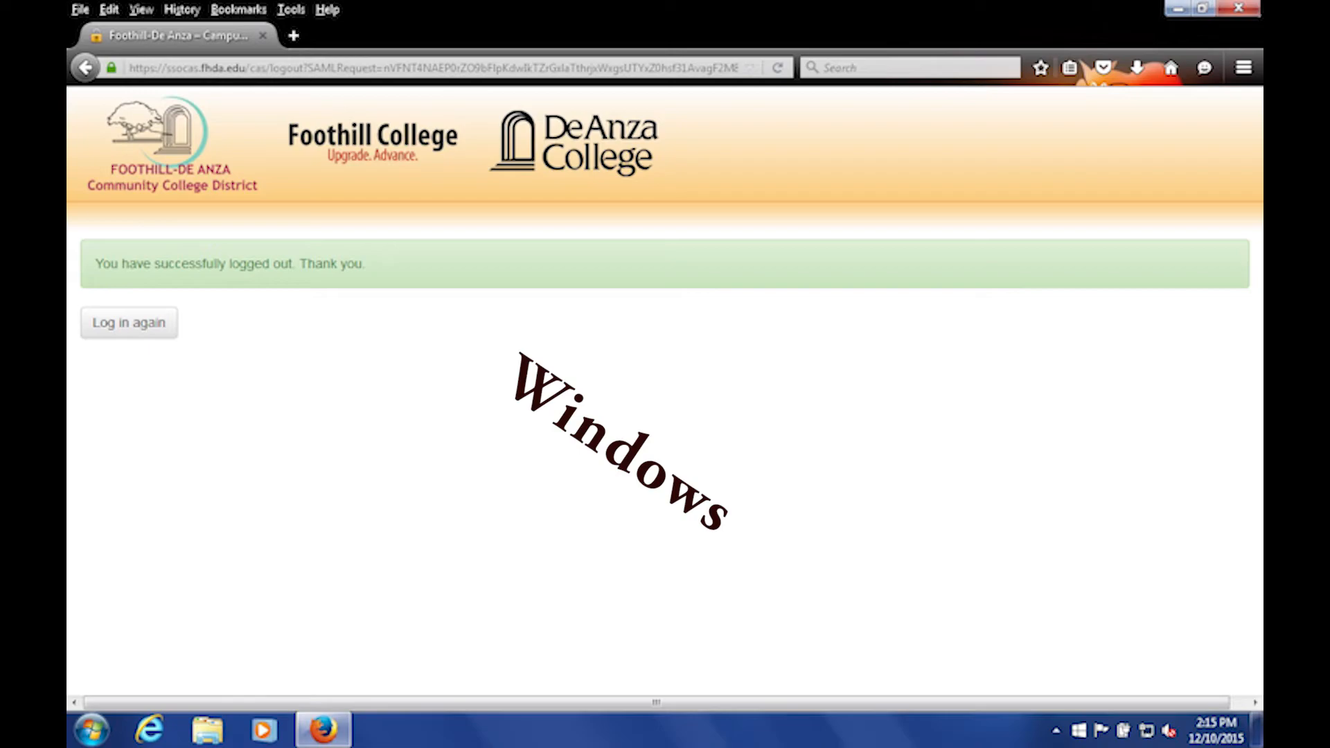
click(79, 9)
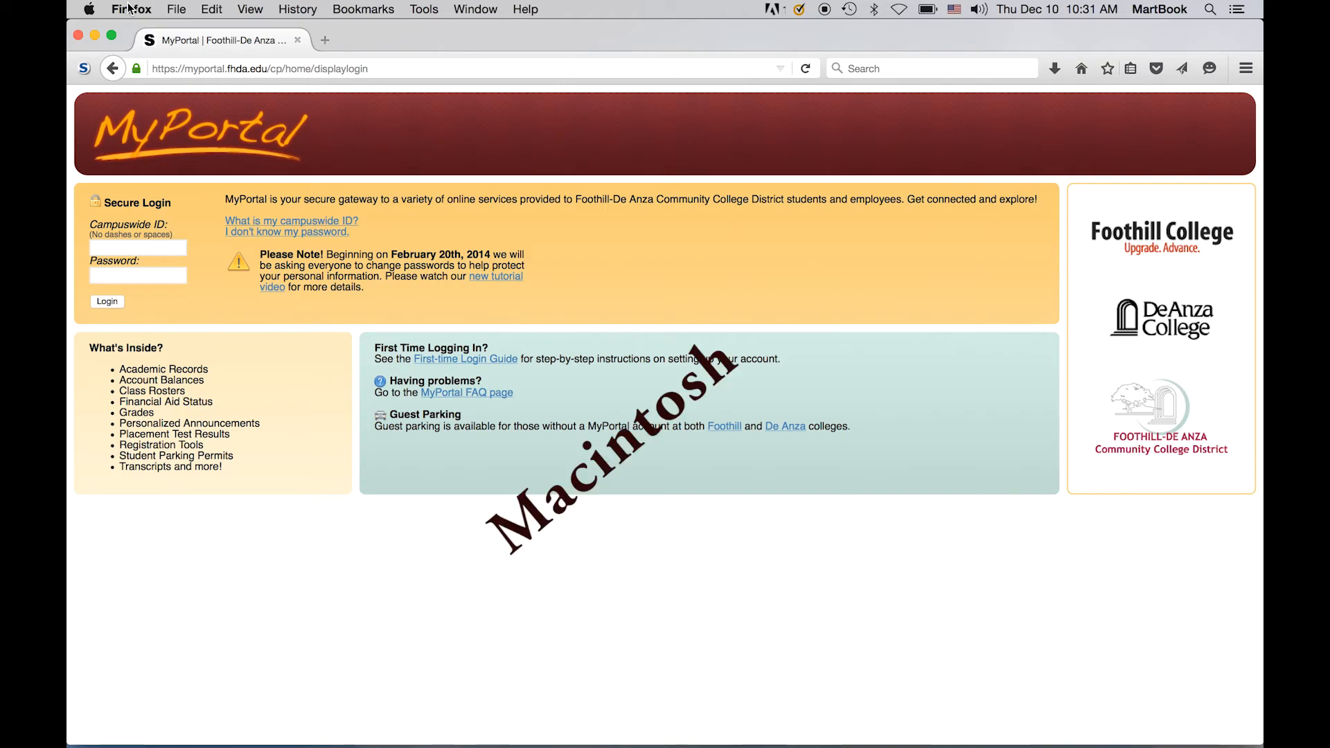
Open Firefox Preferences at the Security page to turn off Remember passwords for sites
click(131, 9)
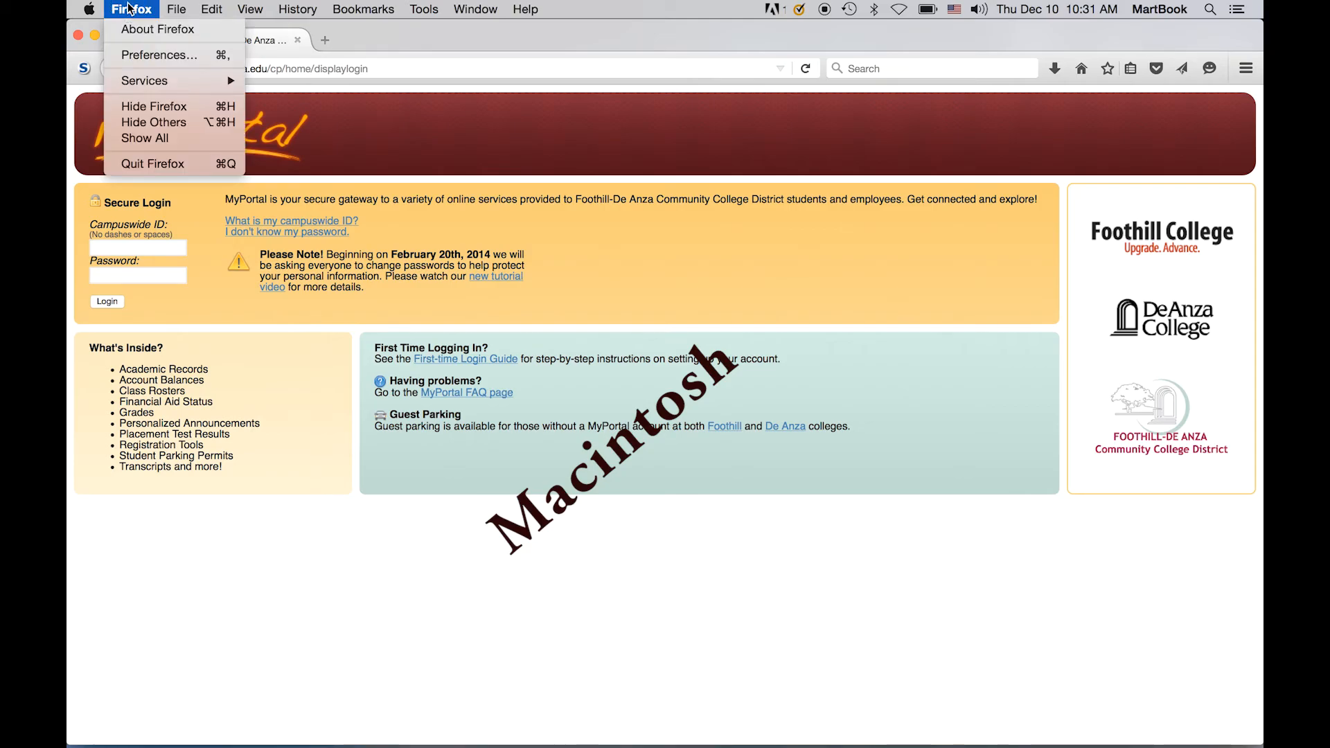
click(160, 55)
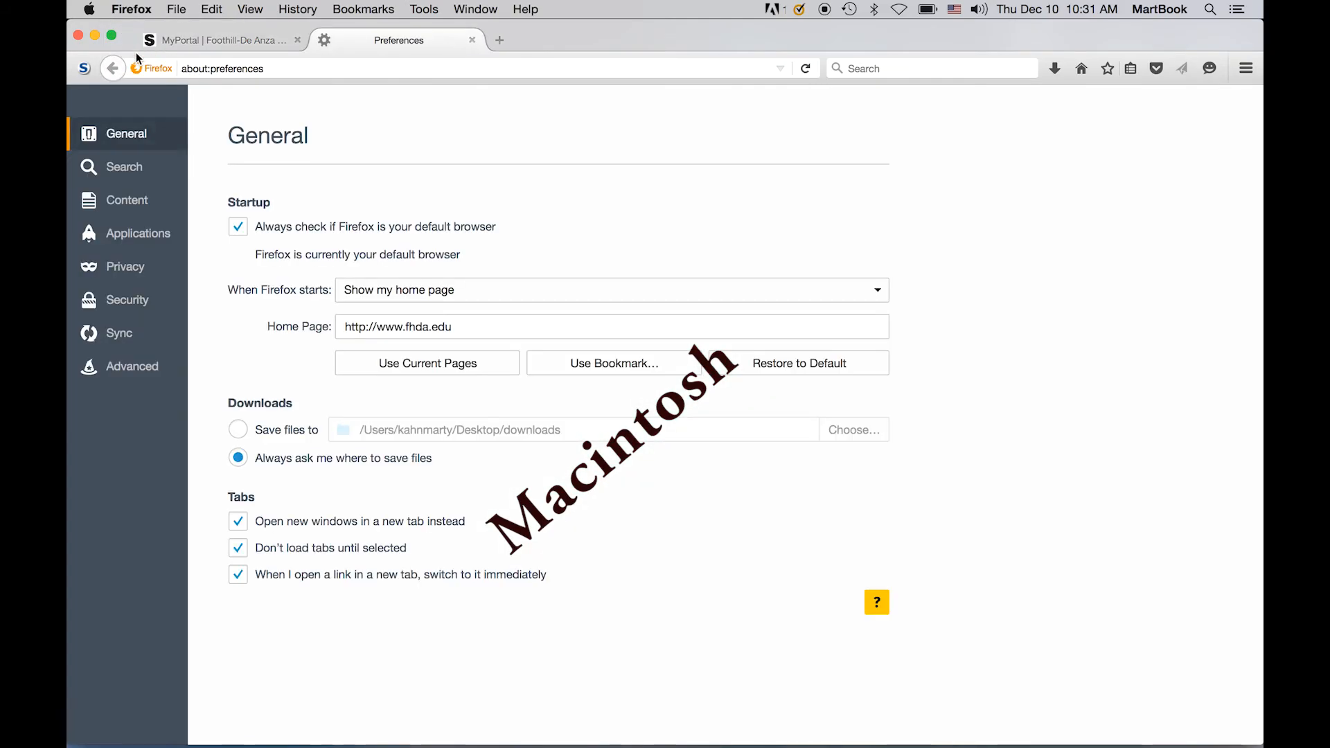
click(127, 299)
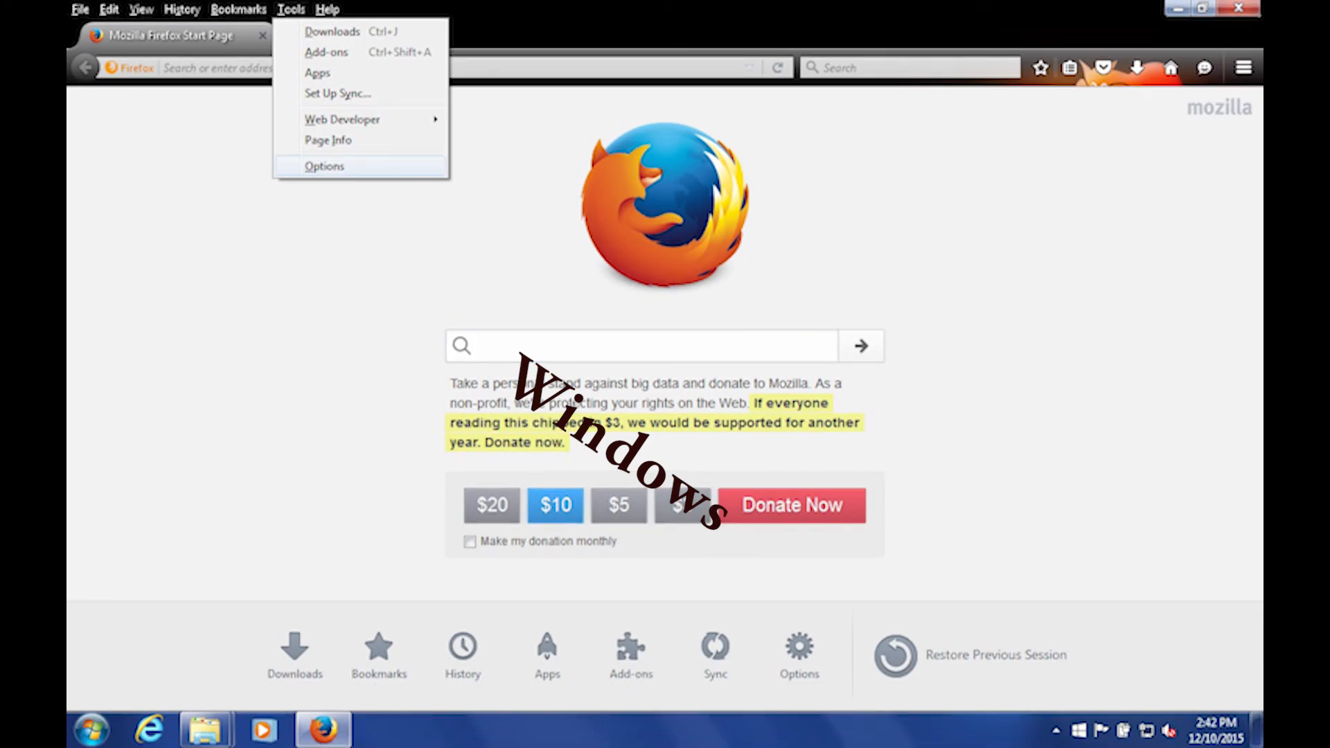
click(324, 165)
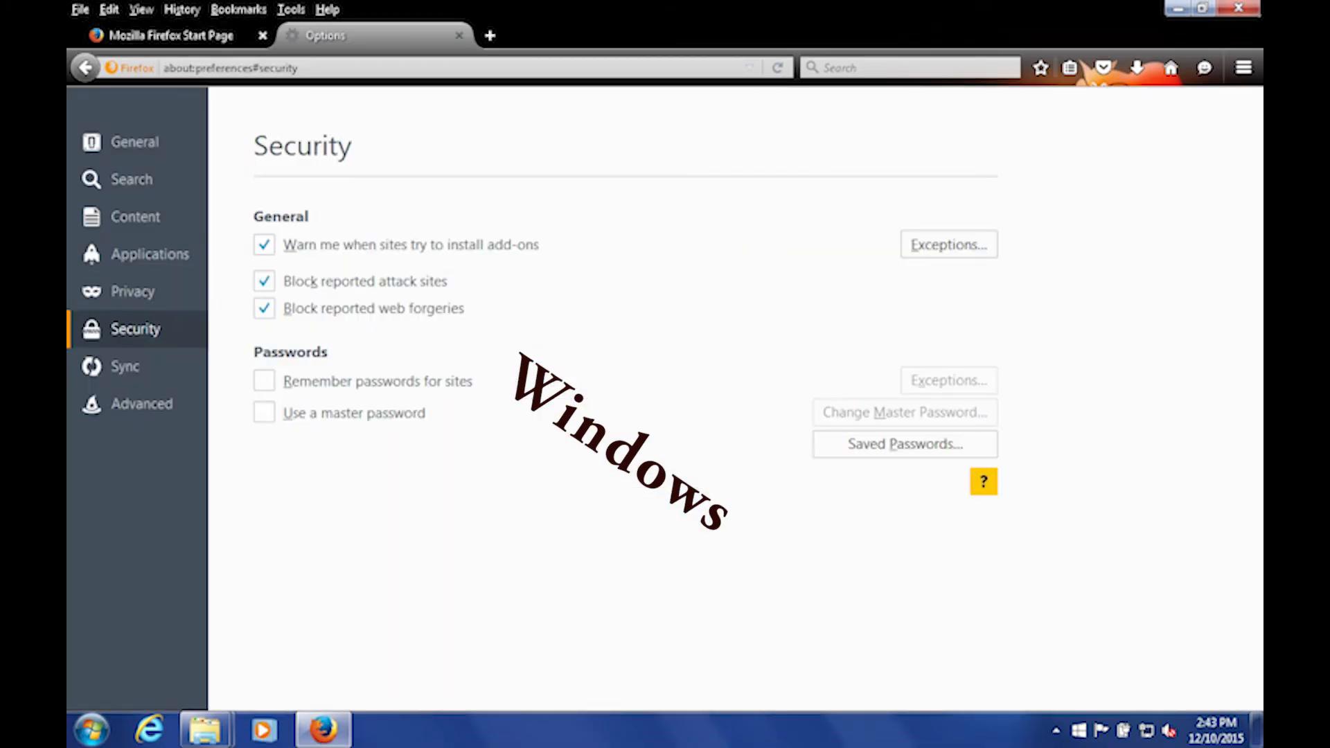